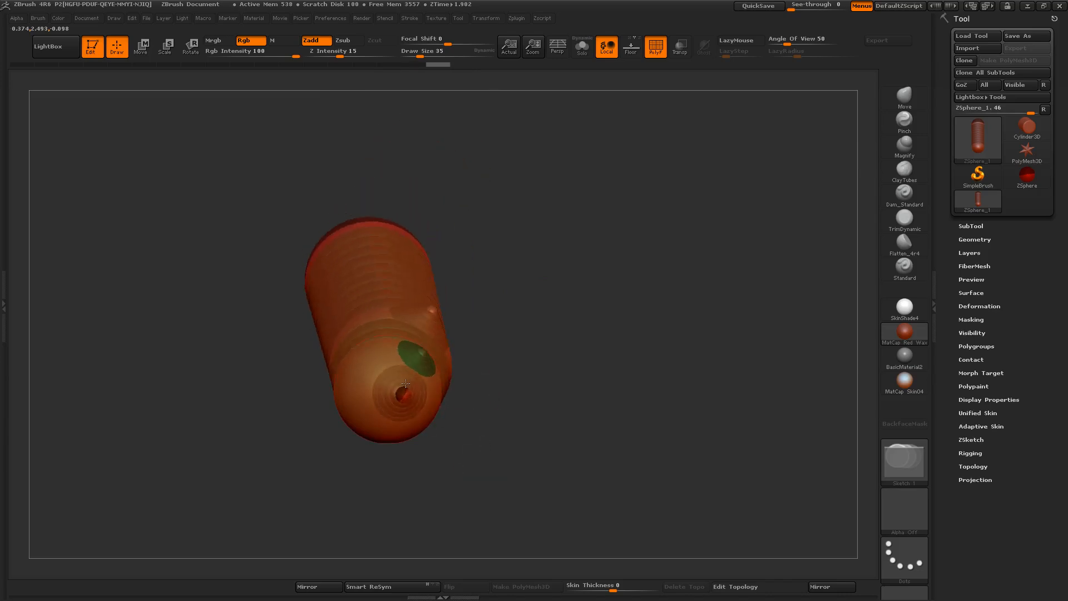
# Add a new child ZSphere at the end of the chain and convert it toward a polymesh
pyautogui.moveTo(405, 385); pyautogui.dragTo(385, 399)
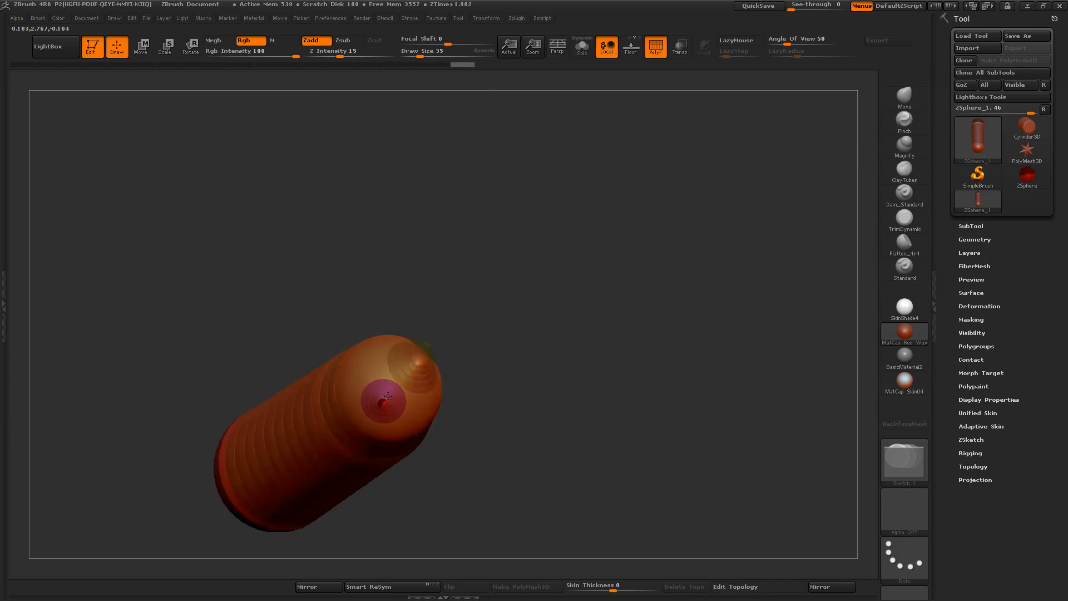
pyautogui.moveTo(389, 399); pyautogui.dragTo(368, 405)
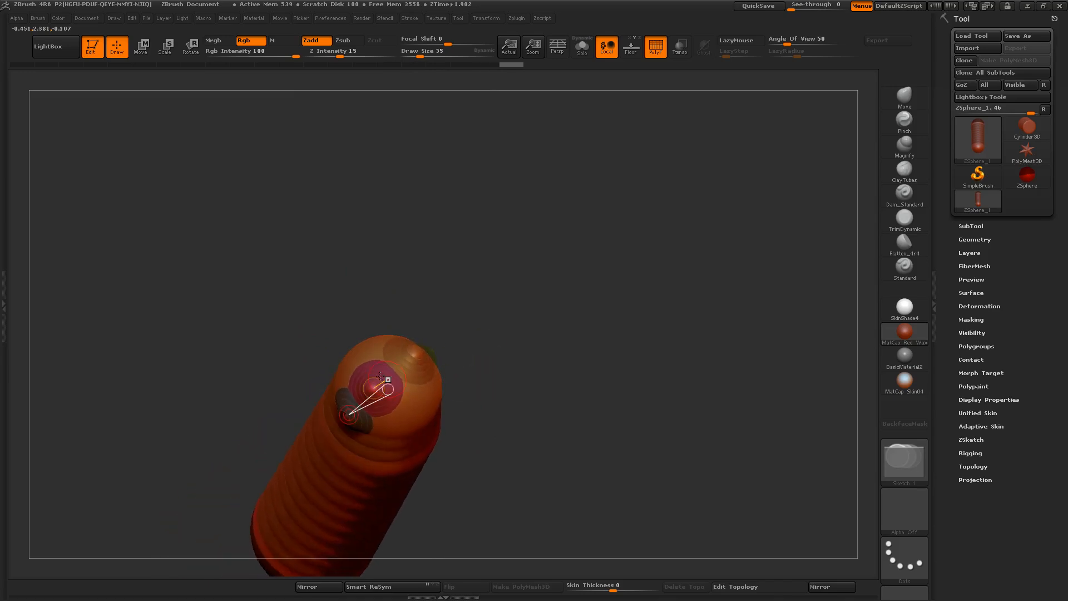
pyautogui.click(142, 46)
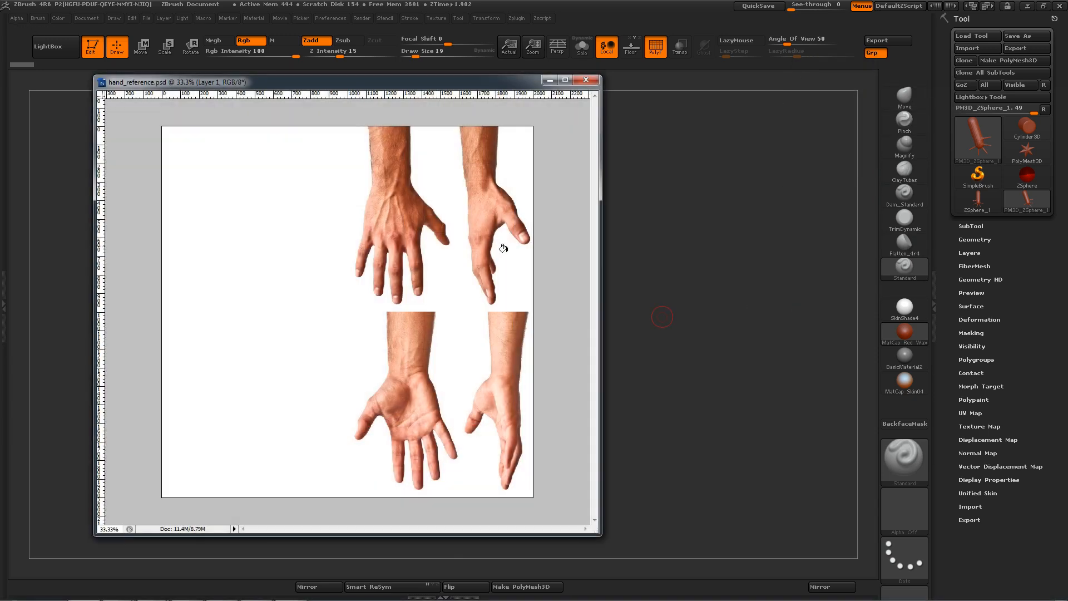
pyautogui.moveTo(450, 238)
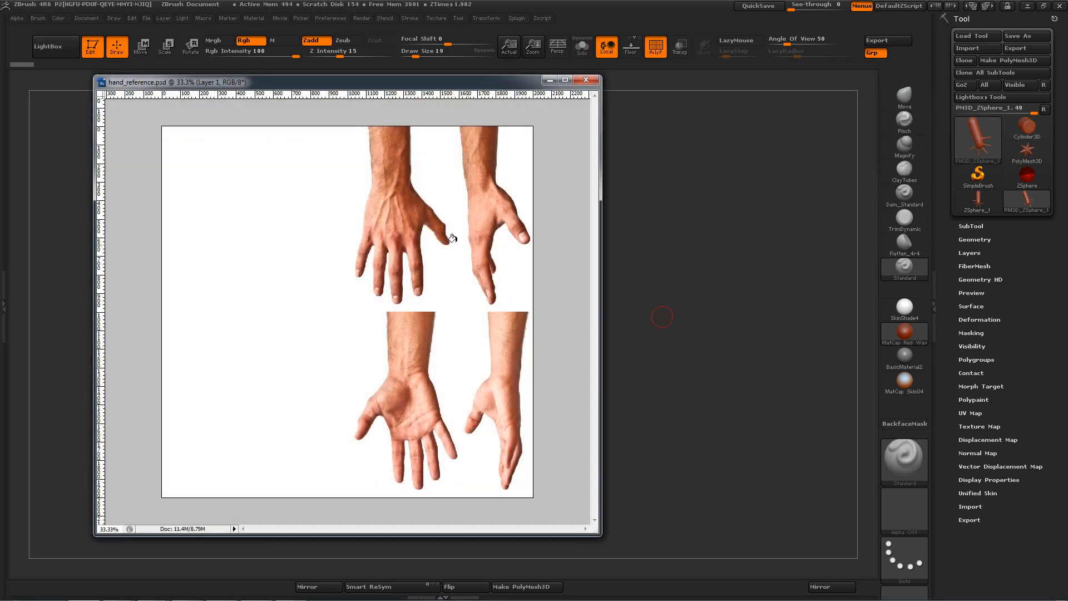
pyautogui.moveTo(209, 189)
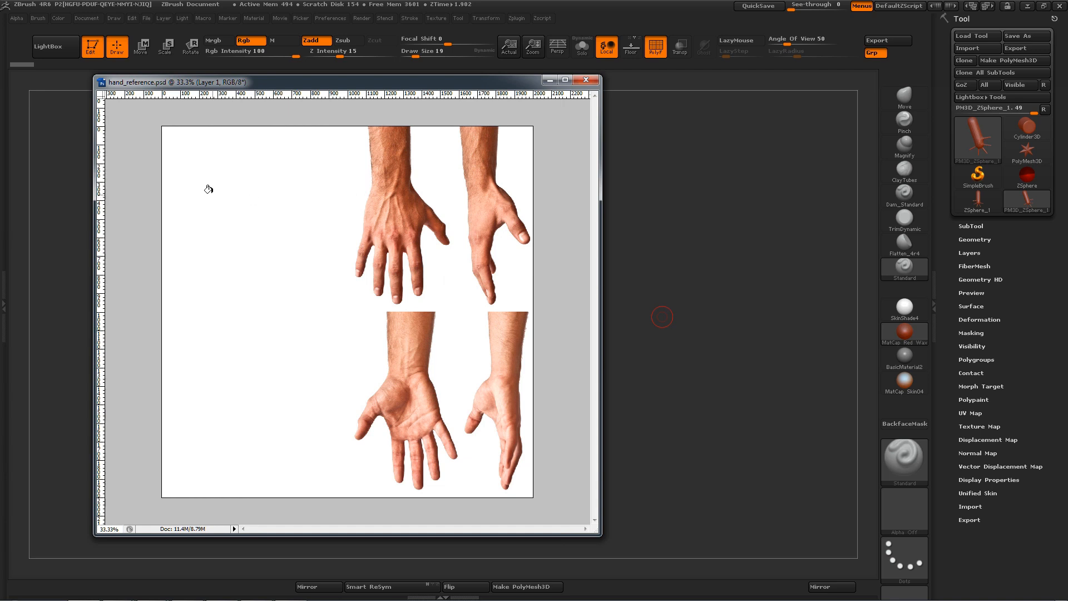
pyautogui.moveTo(159, 146)
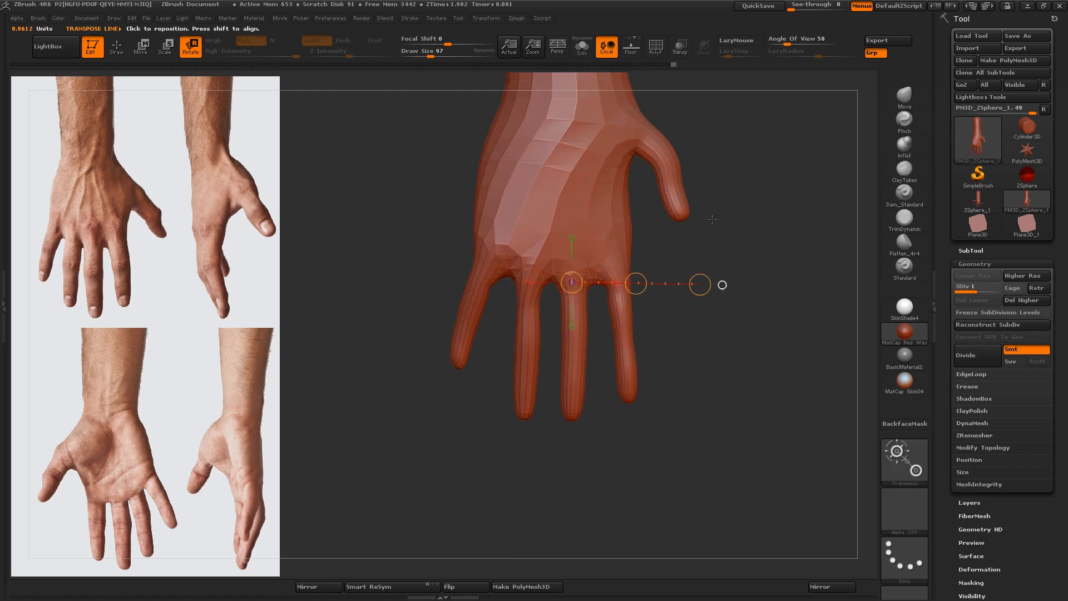
# Rotate the hand at the wrist with a Transpose action line to match the references
pyautogui.click(116, 45)
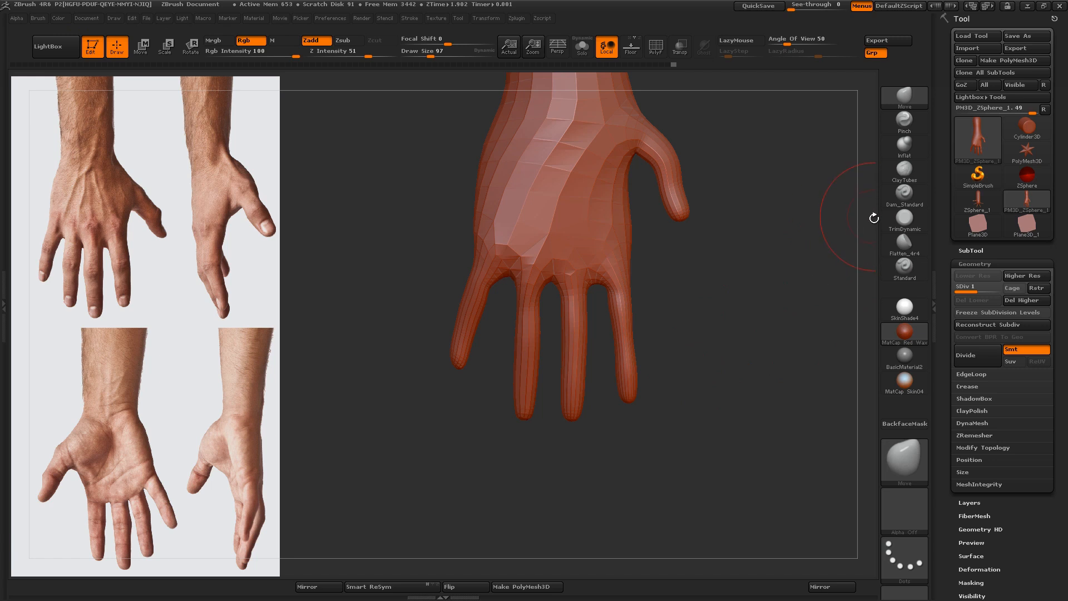
pyautogui.click(190, 47)
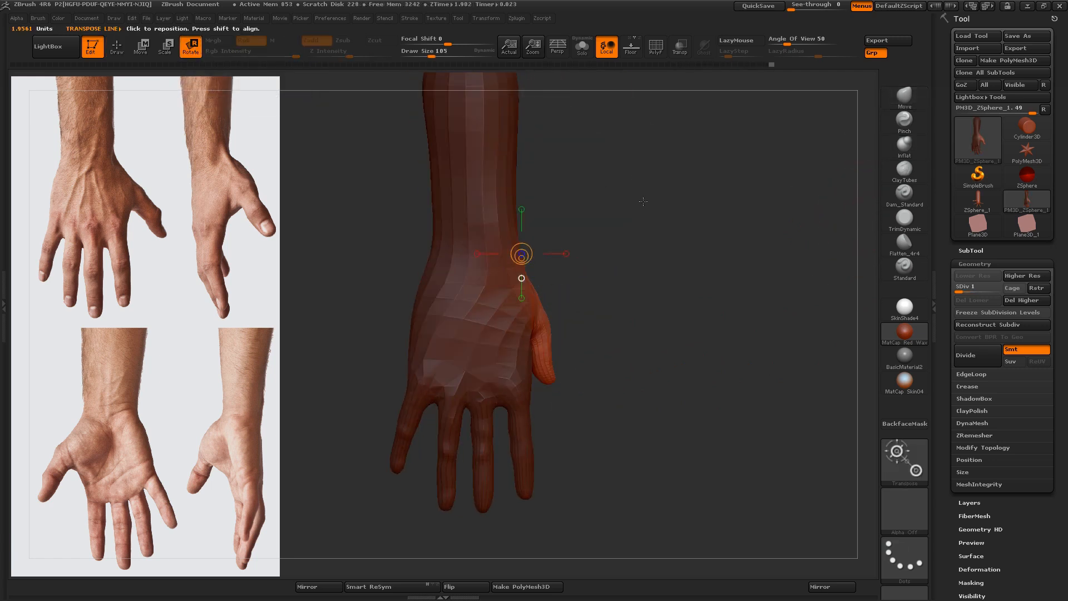
pyautogui.moveTo(520, 254); pyautogui.dragTo(545, 302)
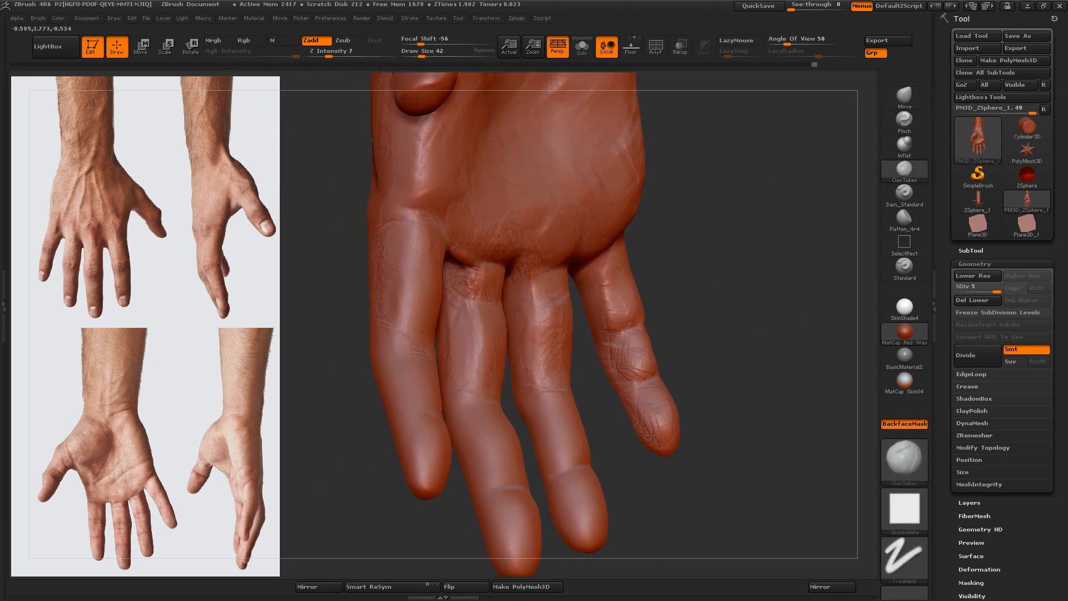
# Build up finger and palm forms with ClayTubes, then flatten the finger surfaces
pyautogui.moveTo(651, 436); pyautogui.dragTo(574, 378)
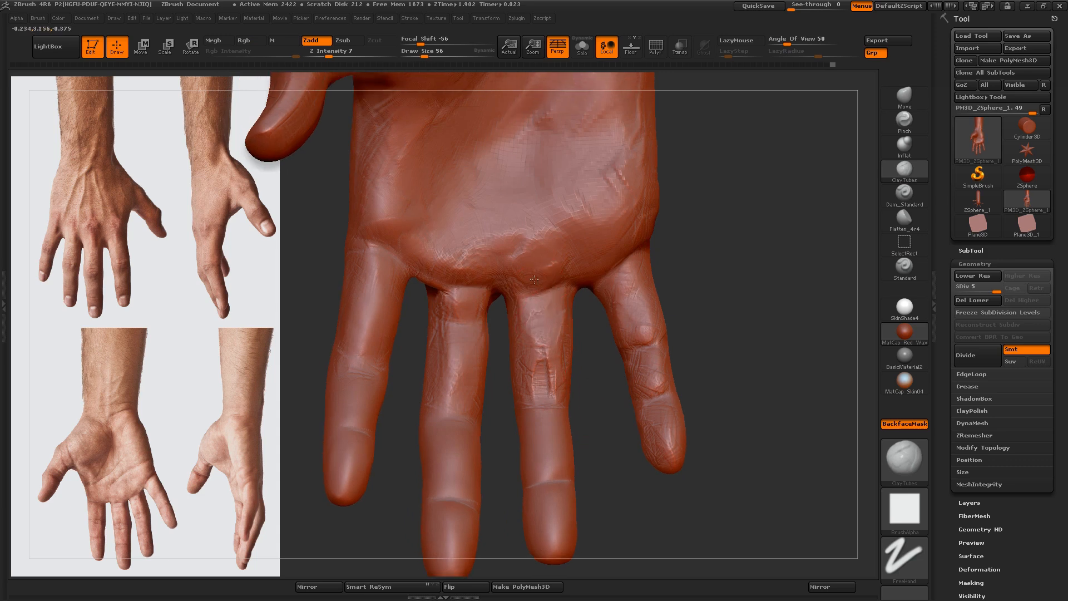
pyautogui.moveTo(535, 281); pyautogui.dragTo(607, 422)
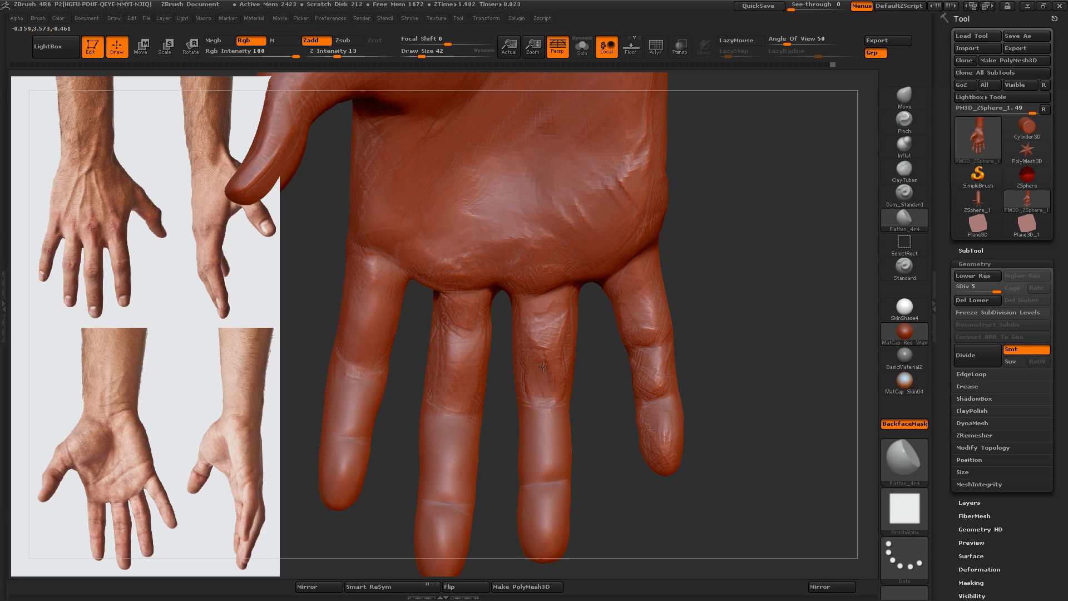
pyautogui.moveTo(545, 369); pyautogui.dragTo(578, 361)
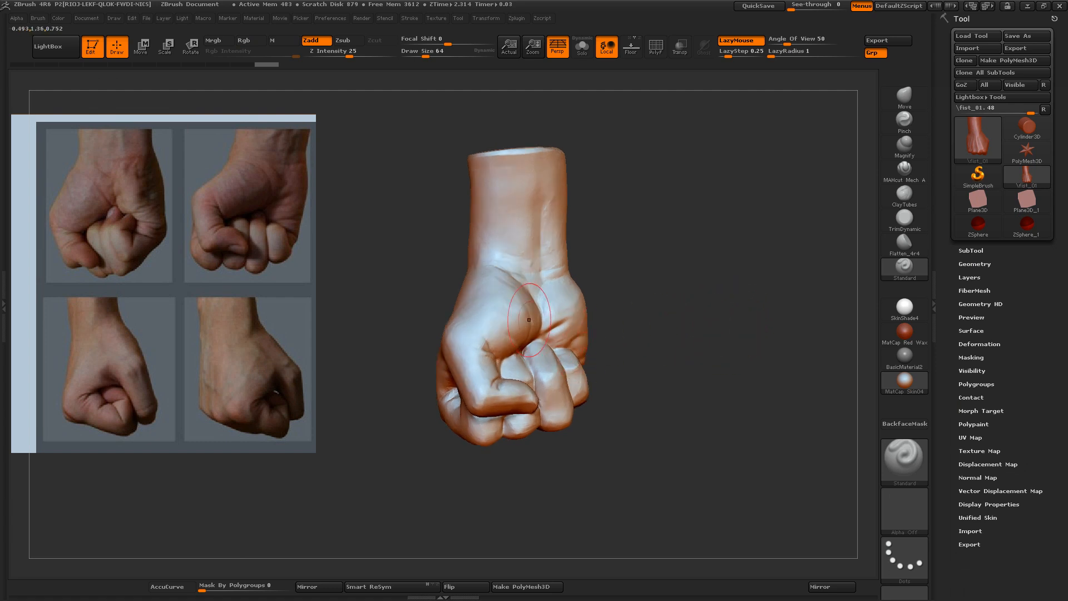
# Stroke the Standard brush over the fist's thumb and front knuckle folds
pyautogui.moveTo(529, 318); pyautogui.dragTo(523, 414)
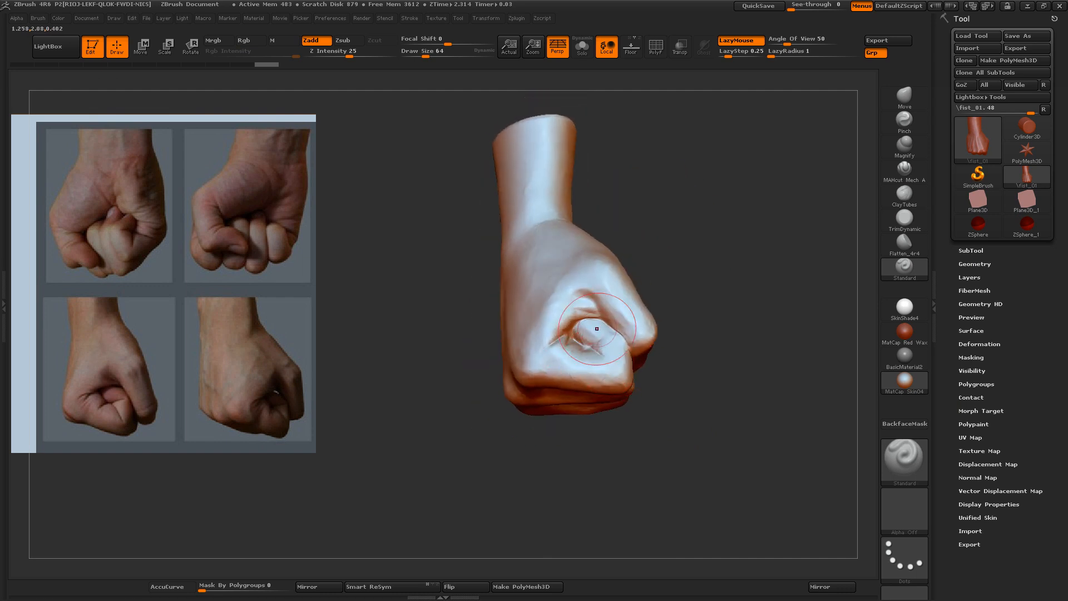
pyautogui.moveTo(596, 329); pyautogui.dragTo(608, 387)
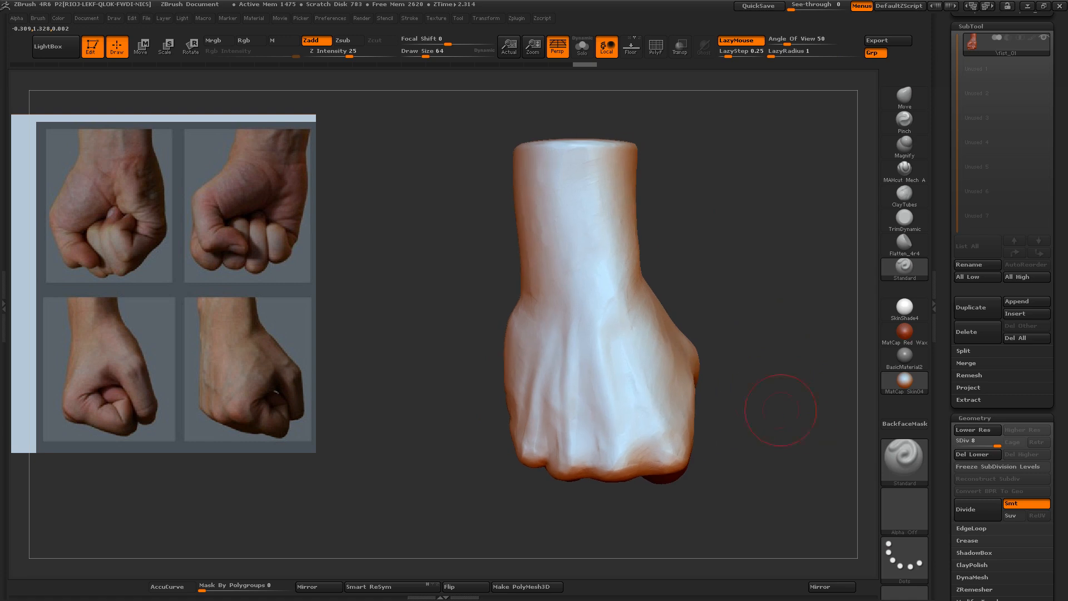
pyautogui.moveTo(780, 409); pyautogui.dragTo(677, 229)
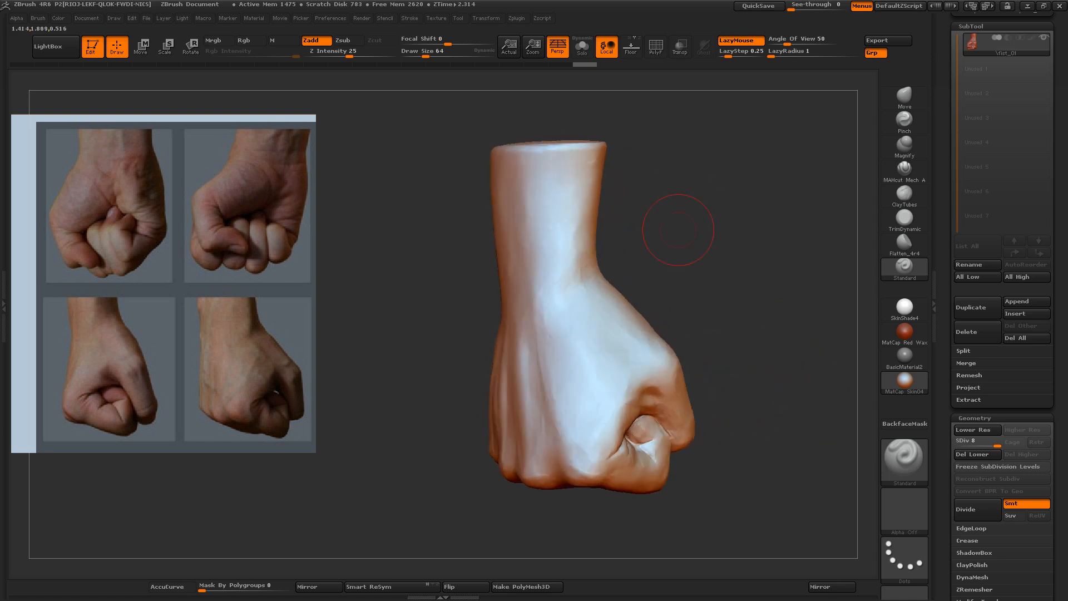
pyautogui.moveTo(677, 228); pyautogui.dragTo(794, 321)
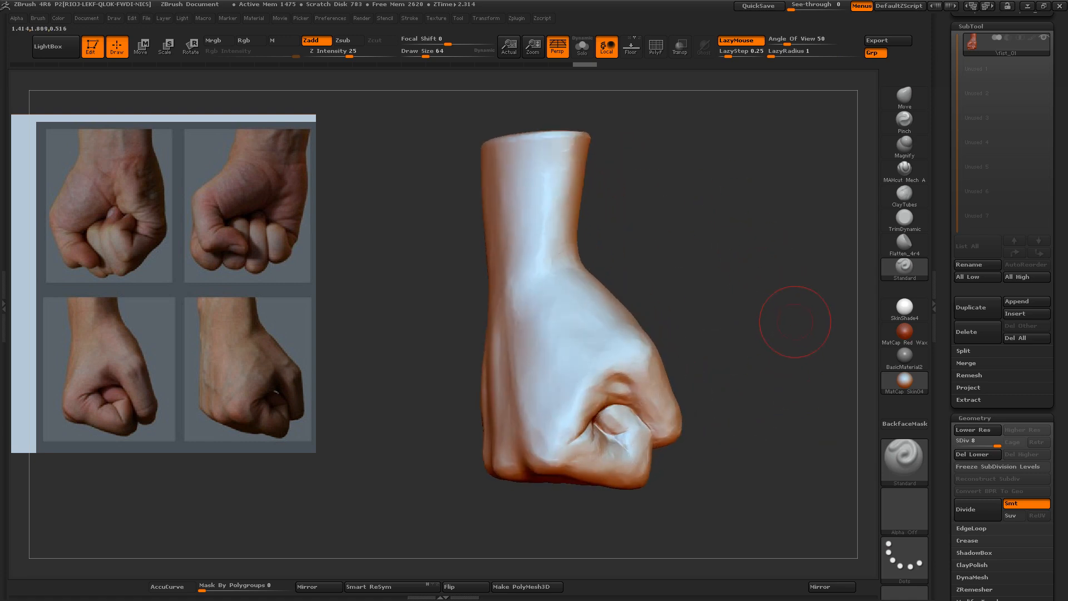